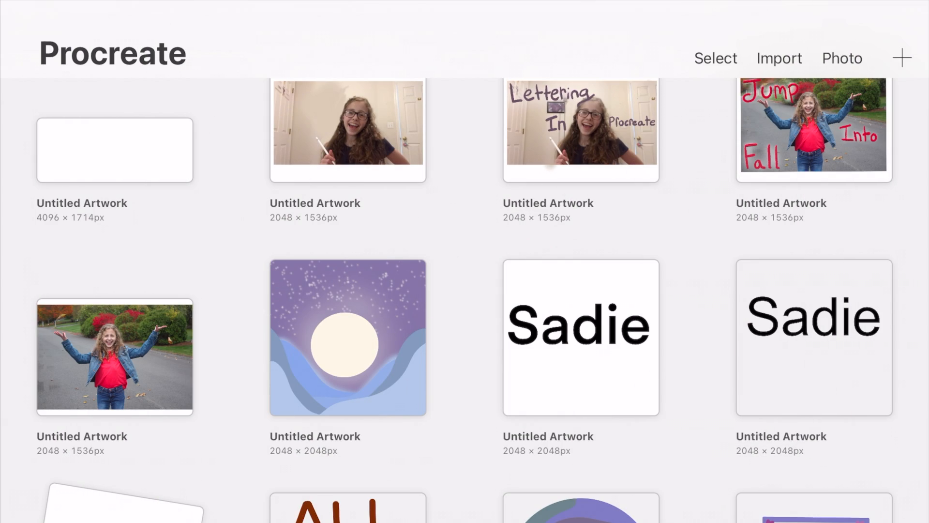
Open the blank Untitled Artwork canvas from the Gallery.
{"action": "left_click", "coordinate": [902, 57]}
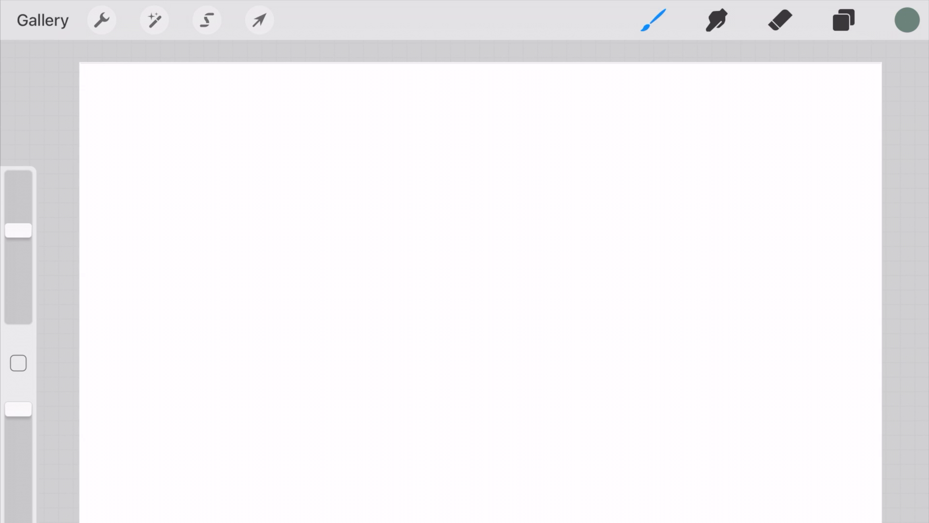
Insert a tulip bouquet emoji as text and place it near the top-left of the canvas.
{"action": "left_click", "coordinate": [101, 20]}
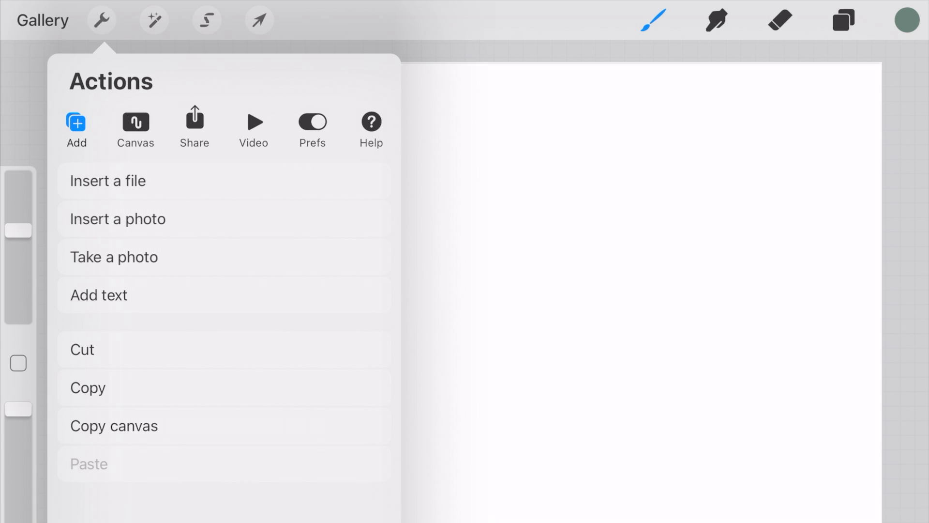
{"action": "left_click", "coordinate": [99, 294]}
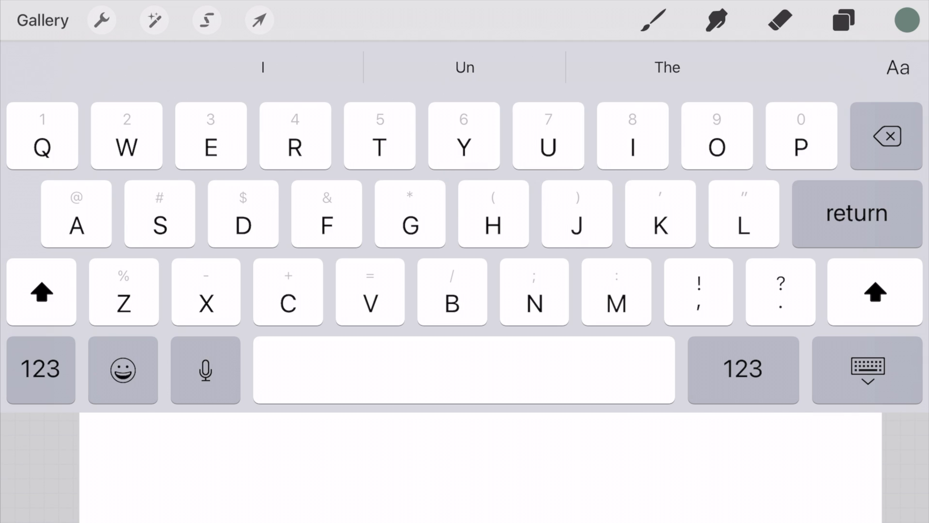
{"action": "left_click", "coordinate": [122, 370]}
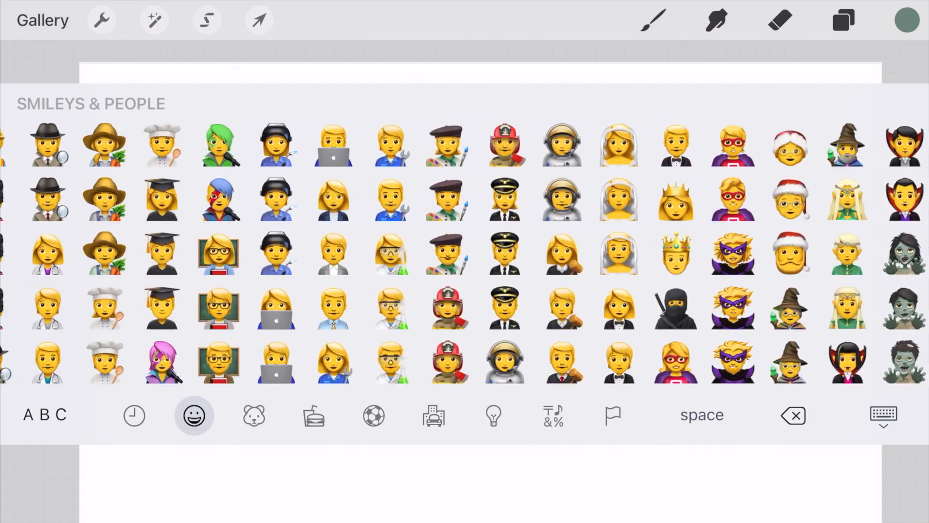
{"action": "left_click", "coordinate": [134, 416]}
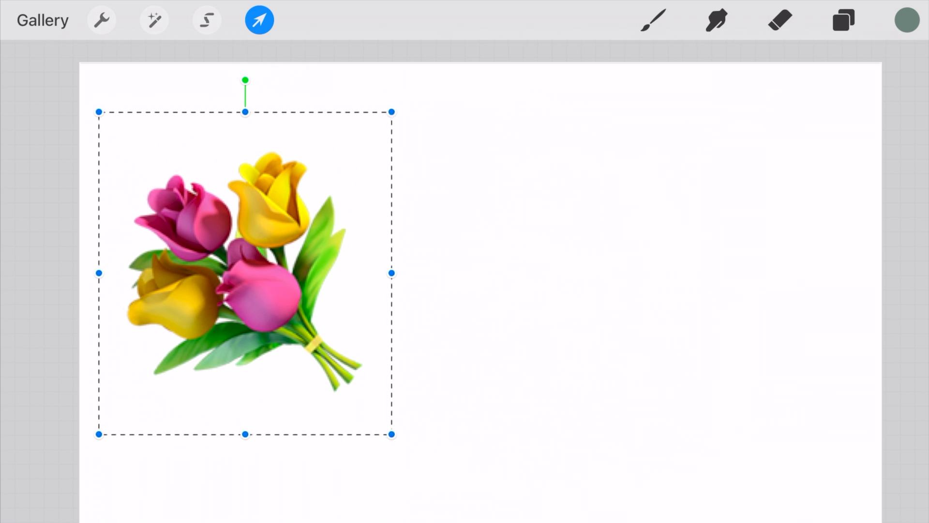
{"action": "left_click", "coordinate": [653, 19]}
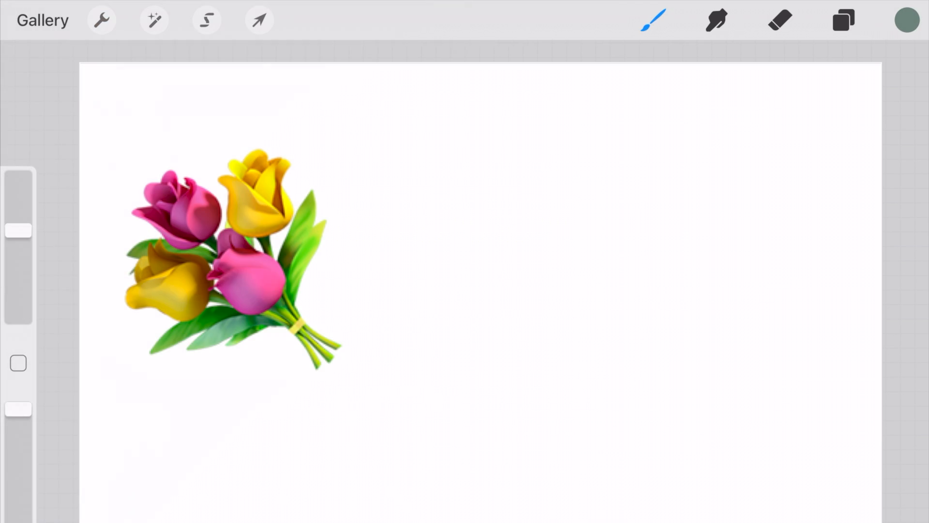
Rasterize the bouquet emoji text layer and check it in the Layers panel.
{"action": "left_click", "coordinate": [843, 20]}
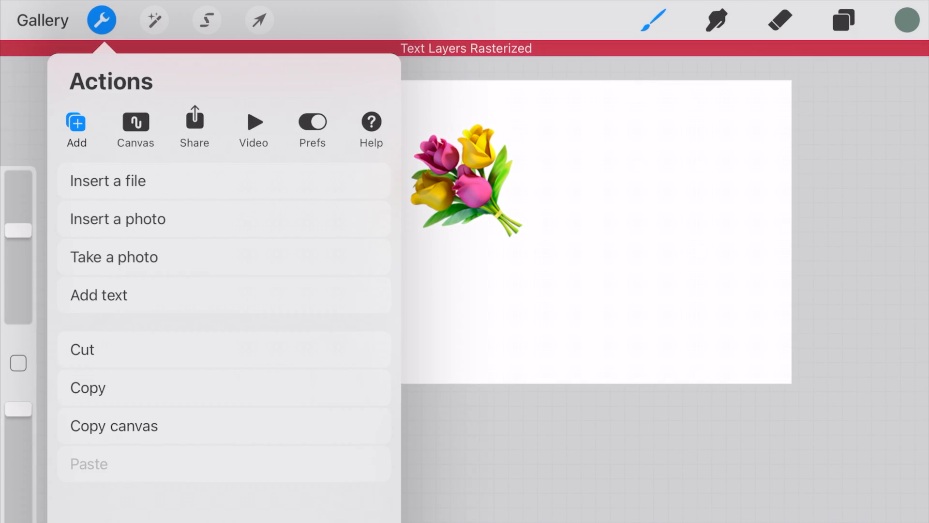
{"action": "left_click", "coordinate": [843, 20]}
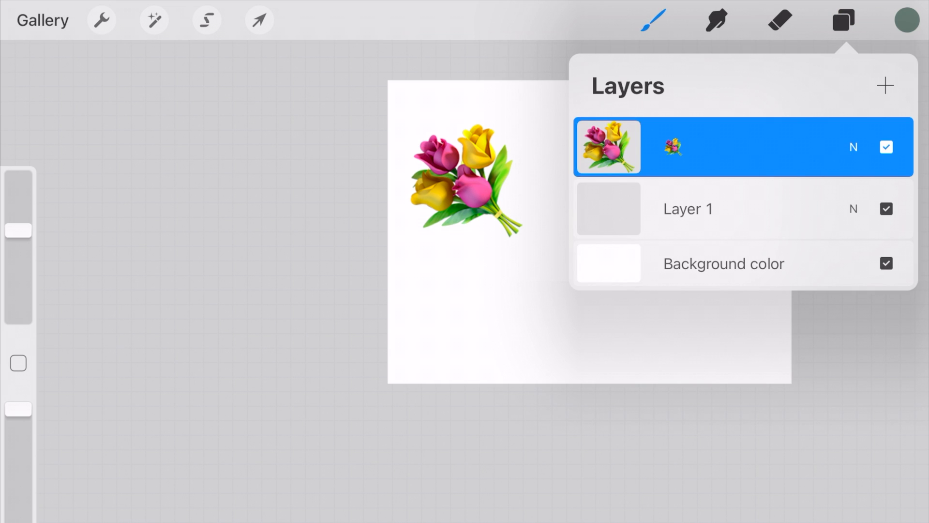
{"action": "left_click", "coordinate": [842, 19]}
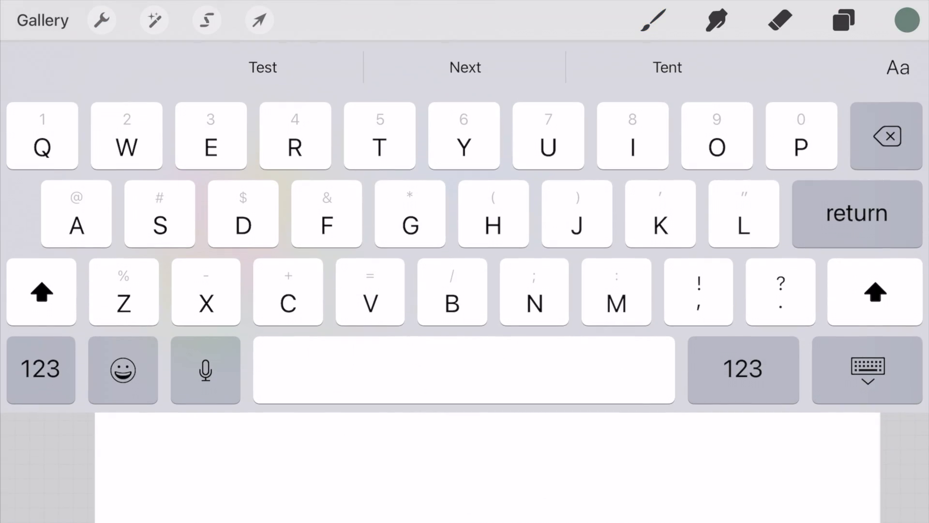
Insert a party-face emoji, then move it right of the bouquet and enlarge it.
{"action": "left_click", "coordinate": [123, 369]}
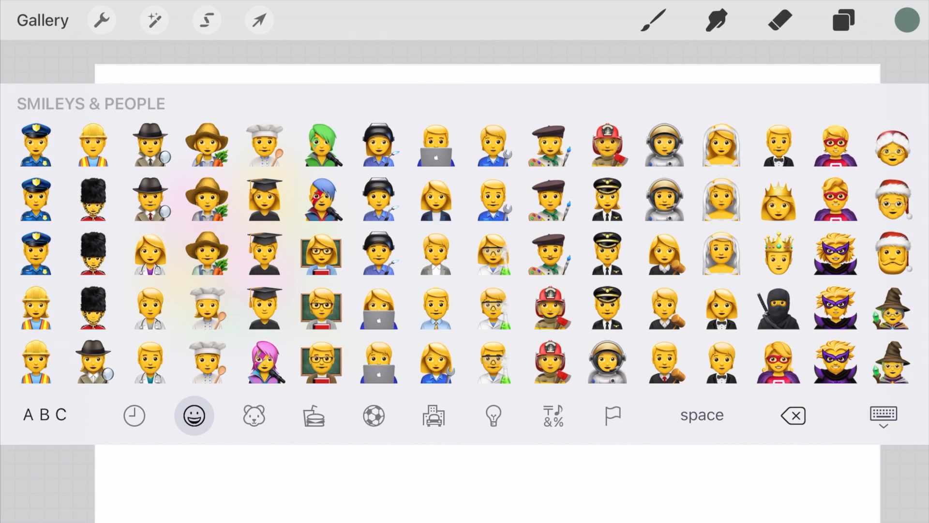
{"action": "left_click", "coordinate": [133, 415]}
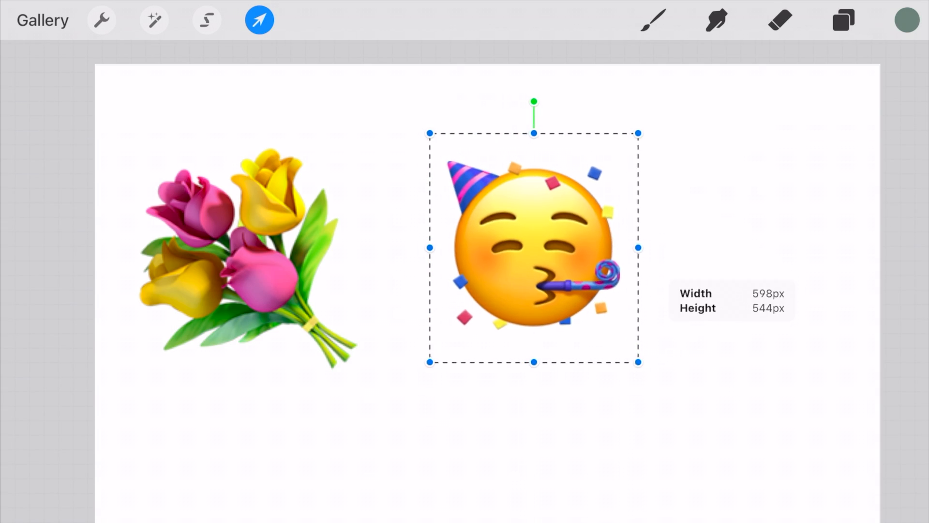
{"action": "left_click_drag", "start_coordinate": [533, 248], "coordinate": [626, 260]}
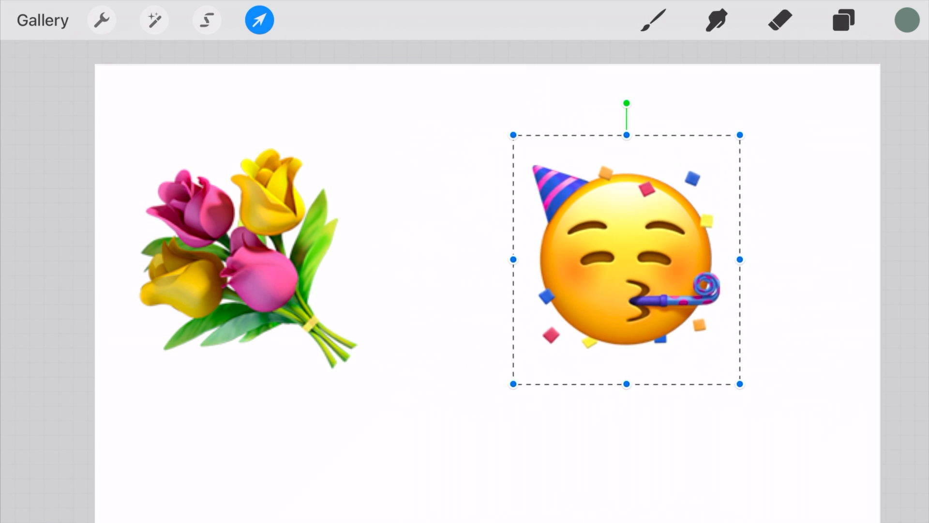
{"action": "left_click_drag", "start_coordinate": [627, 260], "coordinate": [668, 260]}
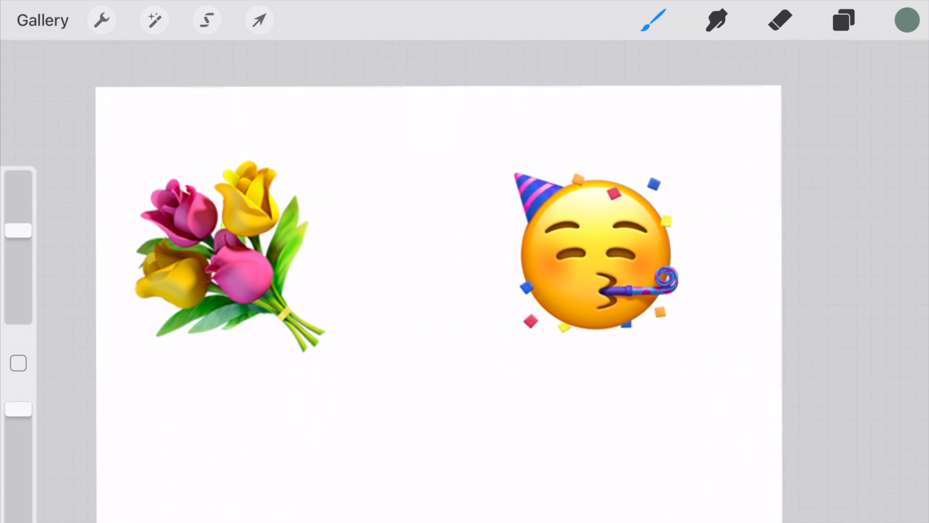
Warp the party face's lower-right corner outward, apply it, and verify its layer.
{"action": "left_click", "coordinate": [259, 19]}
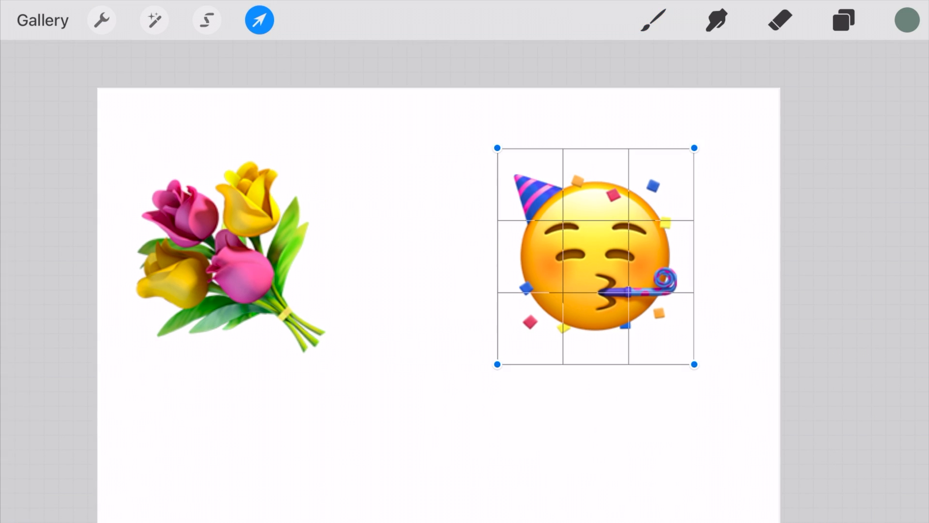
{"action": "left_click_drag", "start_coordinate": [695, 365], "coordinate": [706, 375]}
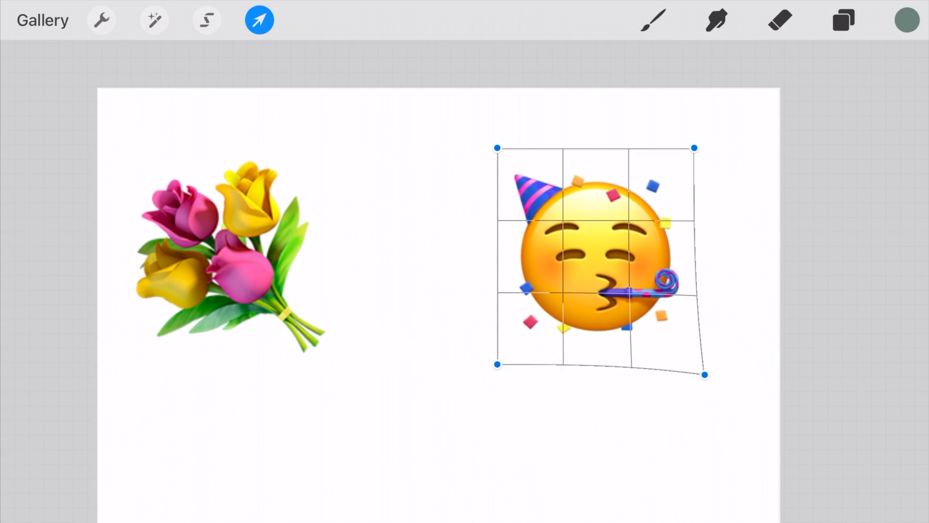
{"action": "left_click", "coordinate": [260, 20]}
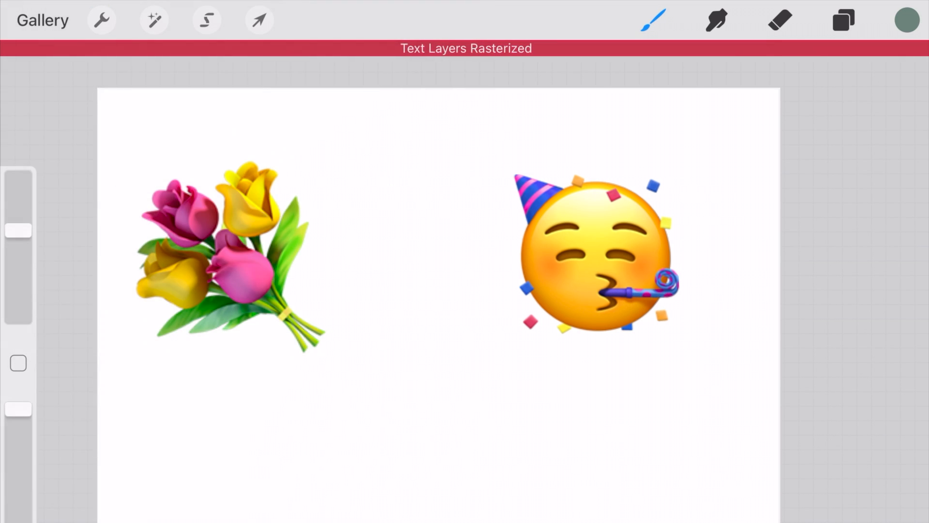
{"action": "left_click", "coordinate": [843, 20]}
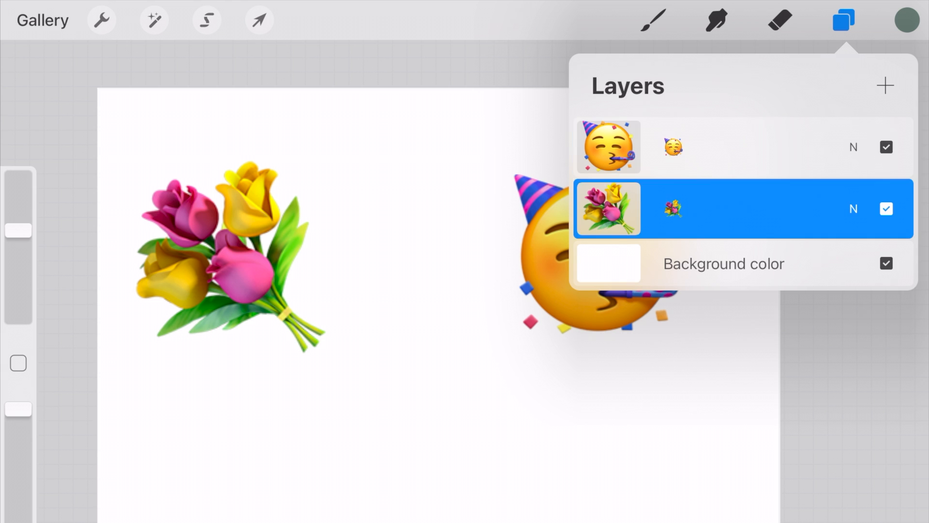
{"action": "left_click", "coordinate": [842, 19]}
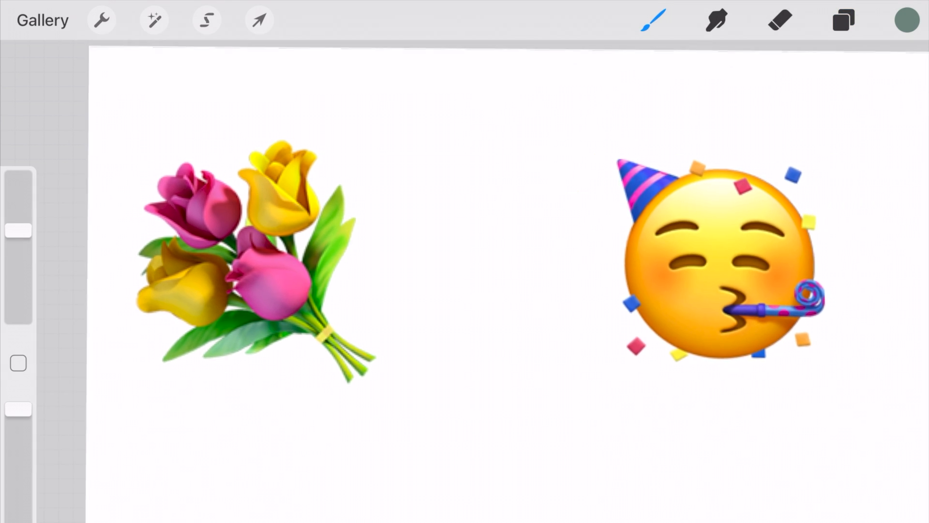
{"action": "left_click", "coordinate": [715, 19]}
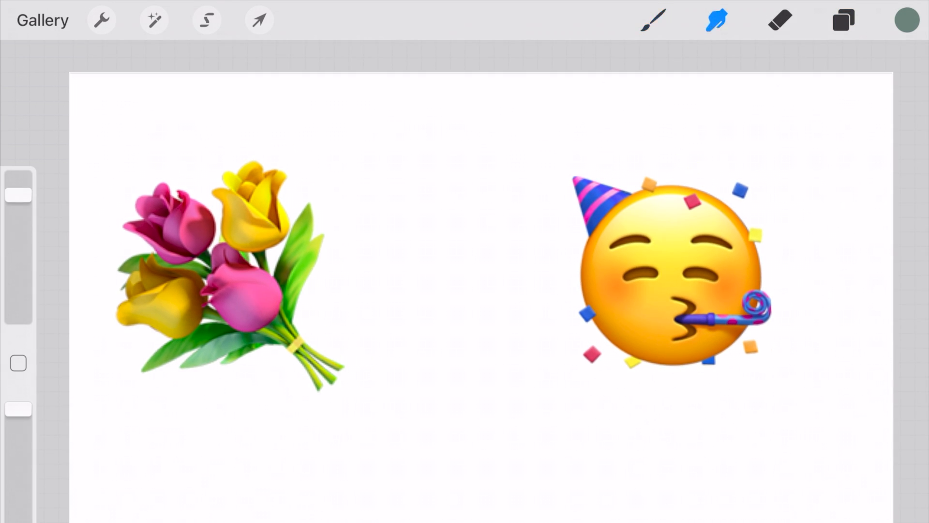
Smudge the bouquet emoji downward into a soft pink streak with the Round Brush.
{"action": "left_click", "coordinate": [716, 19]}
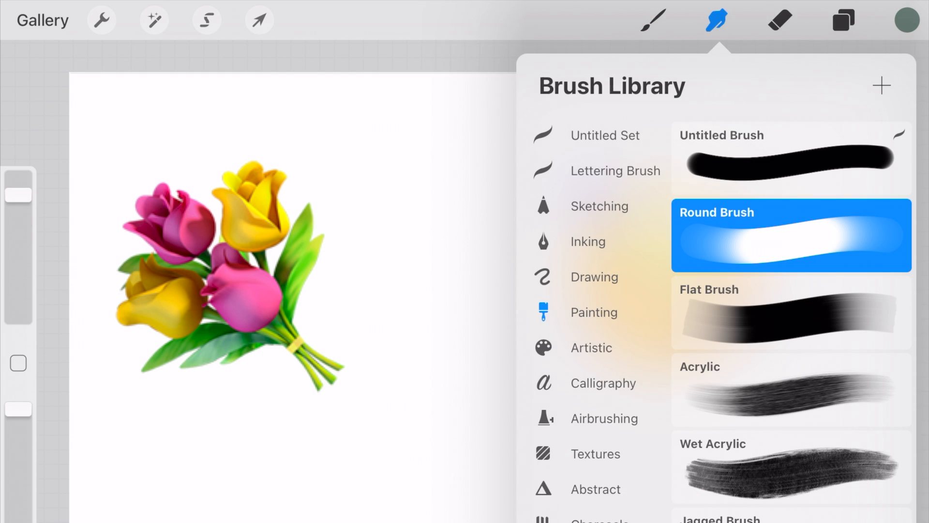
{"action": "left_click", "coordinate": [716, 19]}
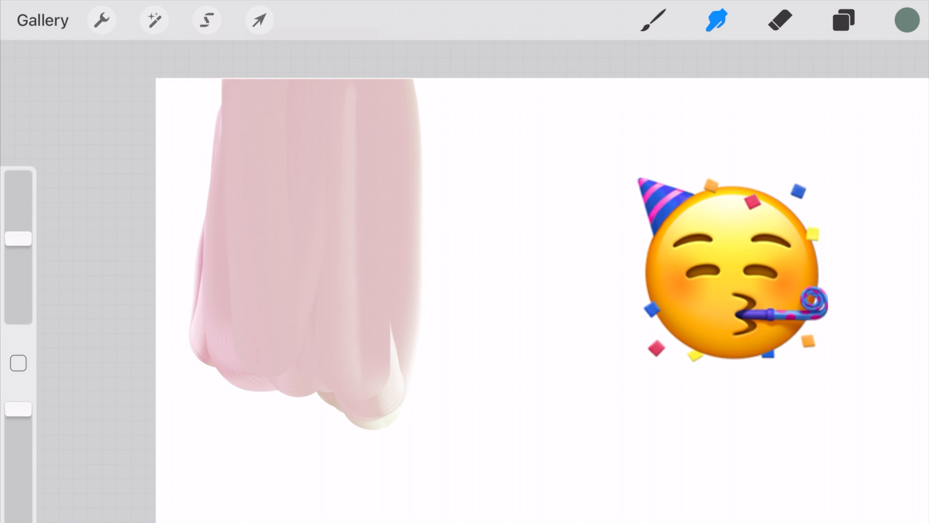
{"action": "left_click", "coordinate": [843, 20]}
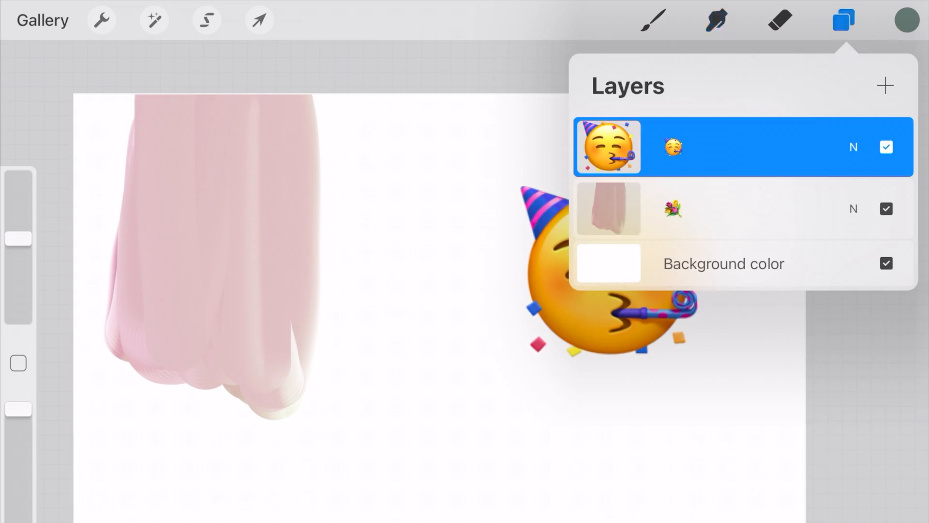
Smudge the party-face layer into a lavender streak beside the pink one, then return to painting.
{"action": "left_click", "coordinate": [716, 20]}
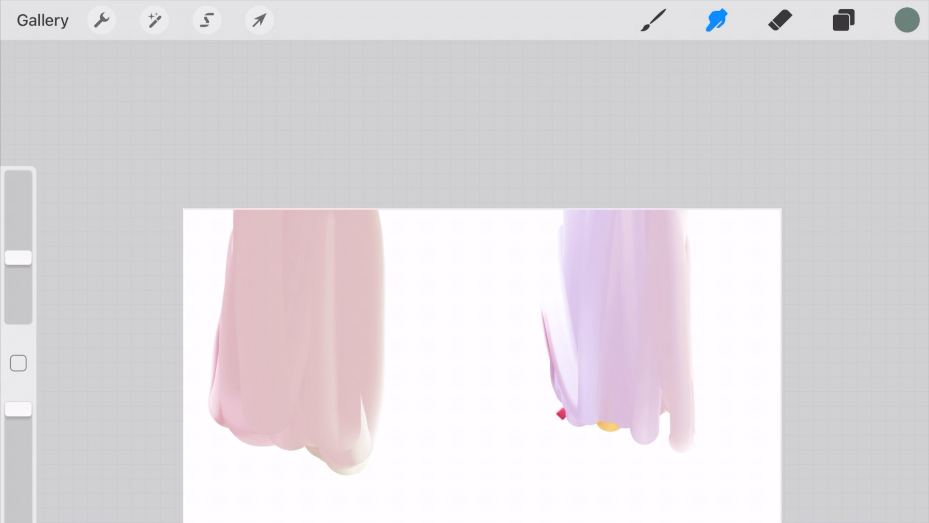
{"action": "left_click", "coordinate": [652, 19]}
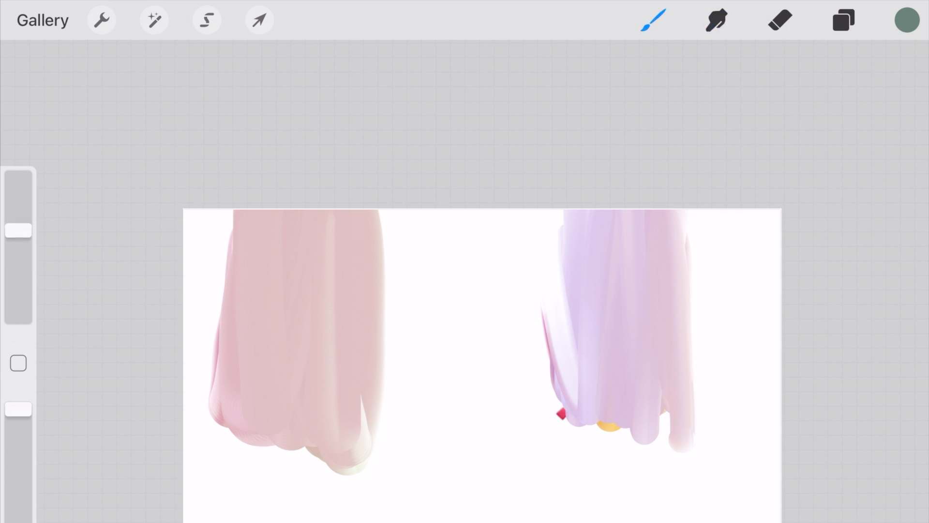
{"action": "left_click", "coordinate": [842, 20]}
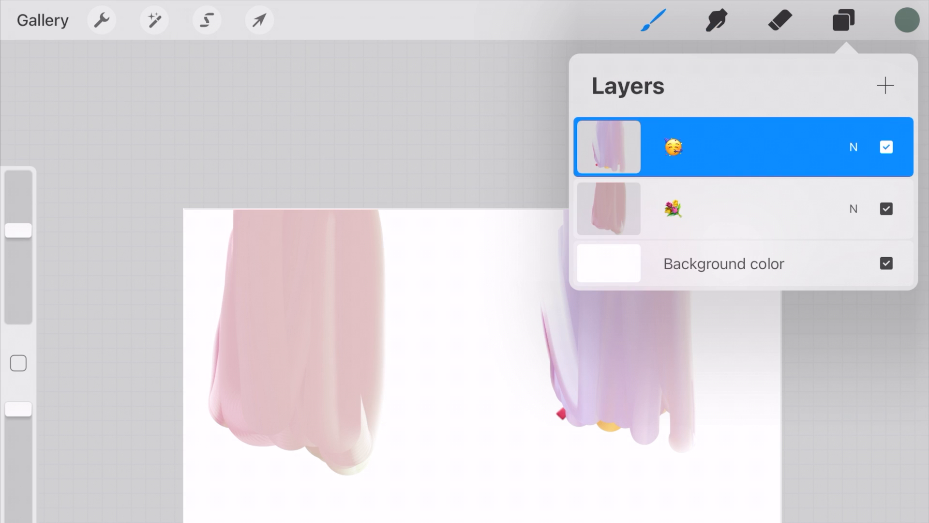
{"action": "left_click", "coordinate": [842, 19]}
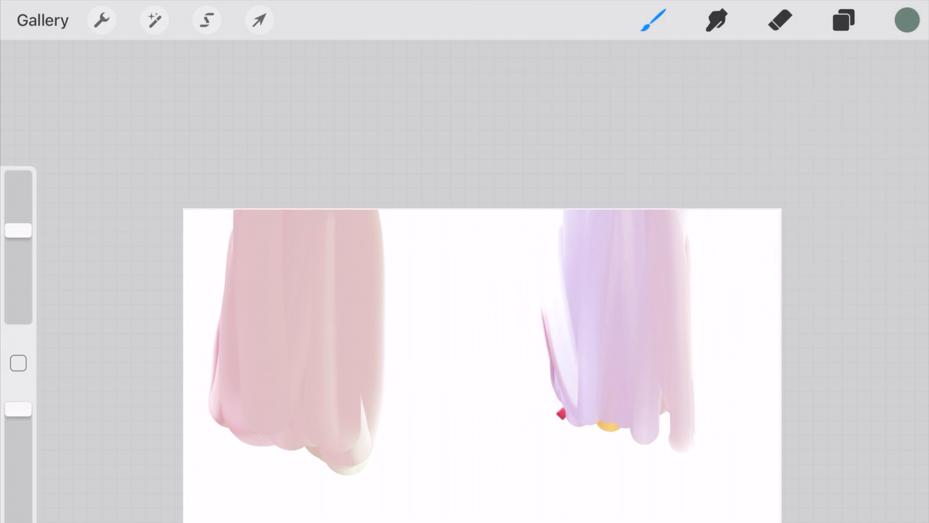
Sample the pink from the smudged bouquet streak as the active colour.
{"action": "left_click", "coordinate": [278, 259]}
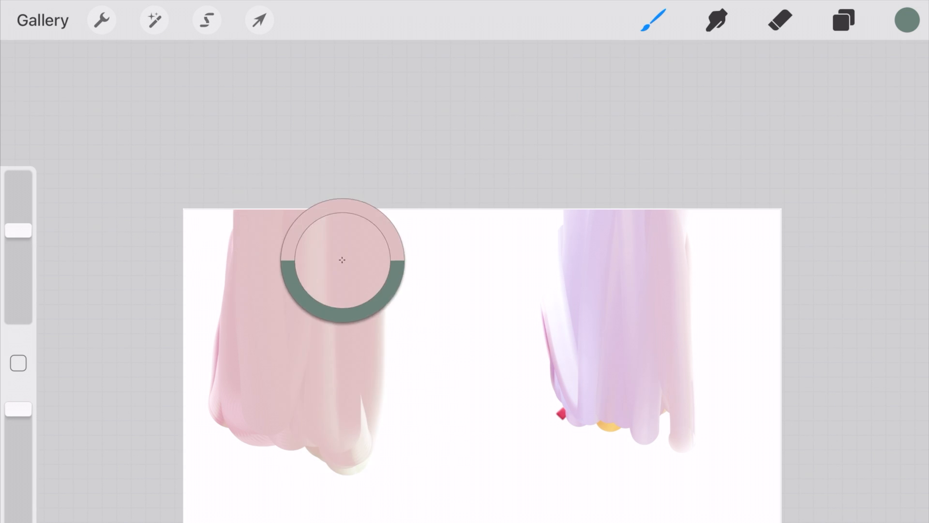
{"action": "left_click_drag", "start_coordinate": [342, 260], "coordinate": [300, 247]}
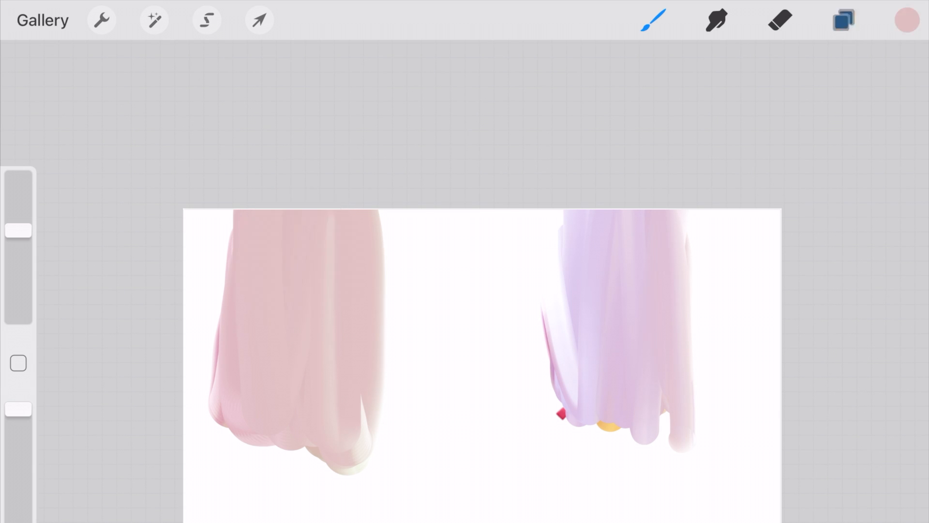
Create a new colour palette in Palettes and begin sampling another colour.
{"action": "left_click", "coordinate": [906, 20]}
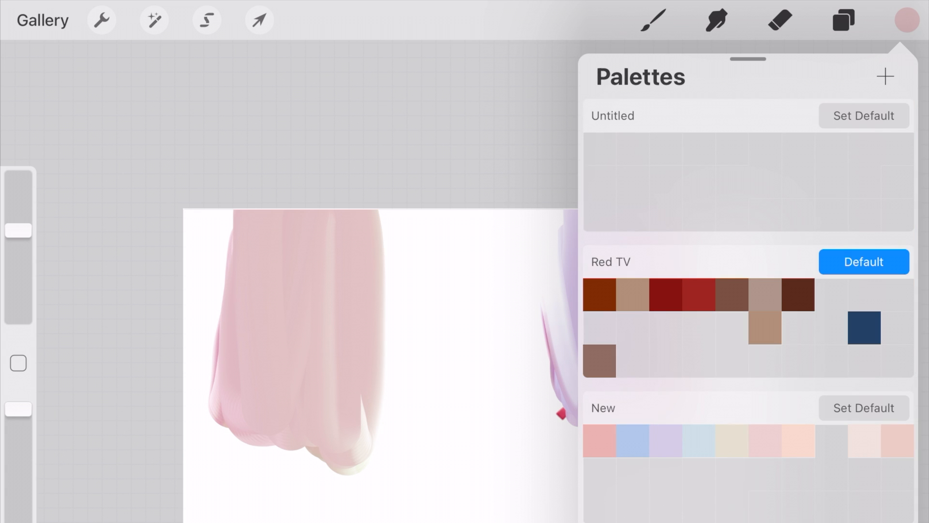
{"action": "left_click", "coordinate": [886, 75]}
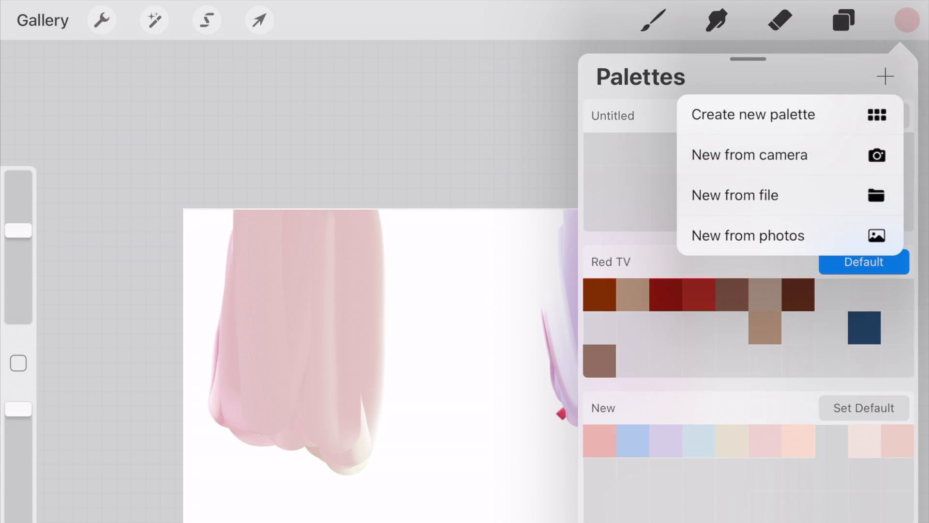
{"action": "left_click", "coordinate": [753, 114]}
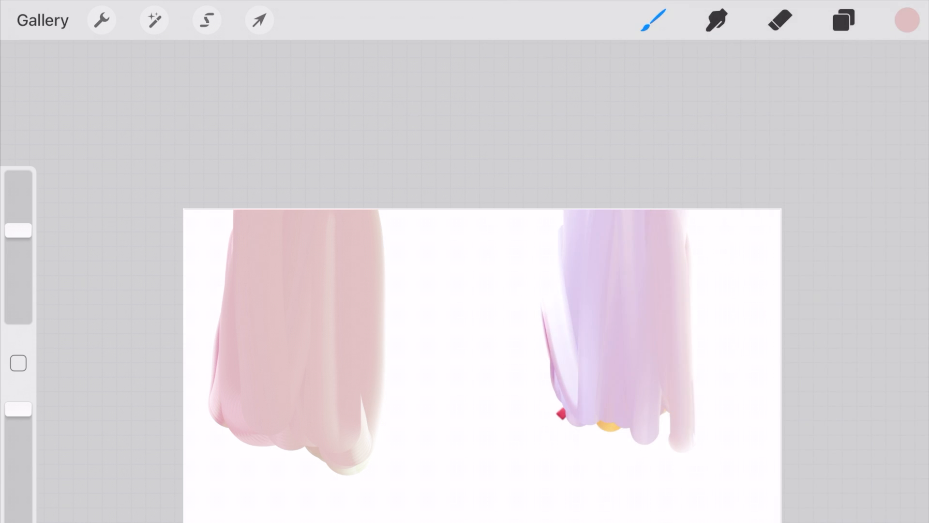
{"action": "left_click", "coordinate": [842, 19]}
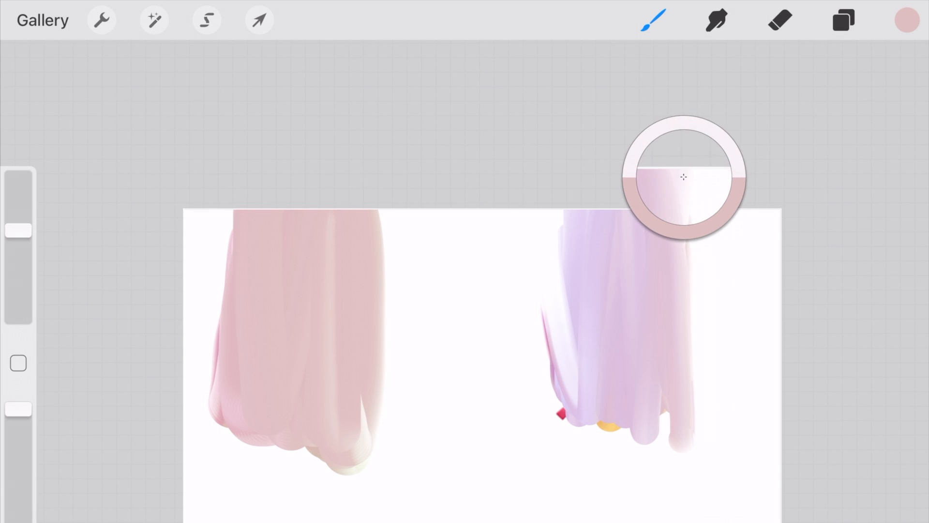
Sample the lavender from the purple streak as the active colour and return to the Brush.
{"action": "left_click_drag", "start_coordinate": [683, 178], "coordinate": [593, 213]}
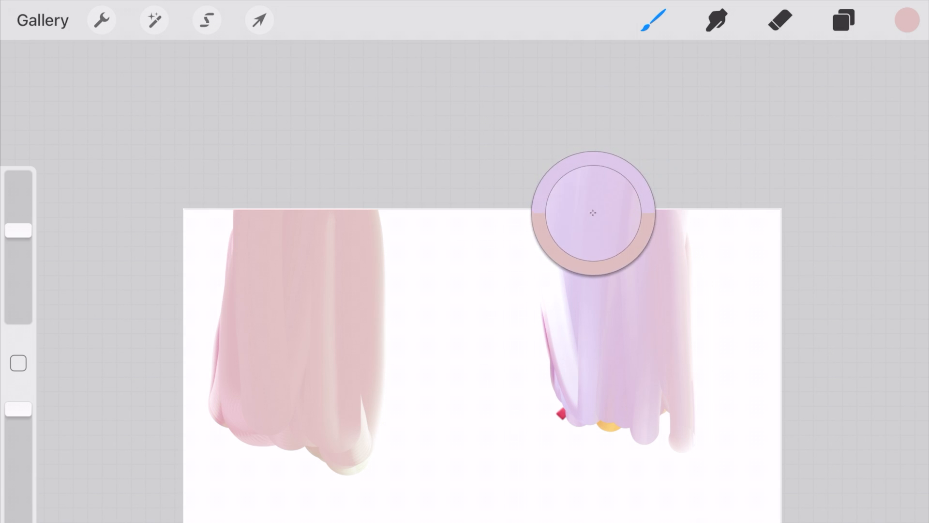
{"action": "left_click", "coordinate": [906, 19]}
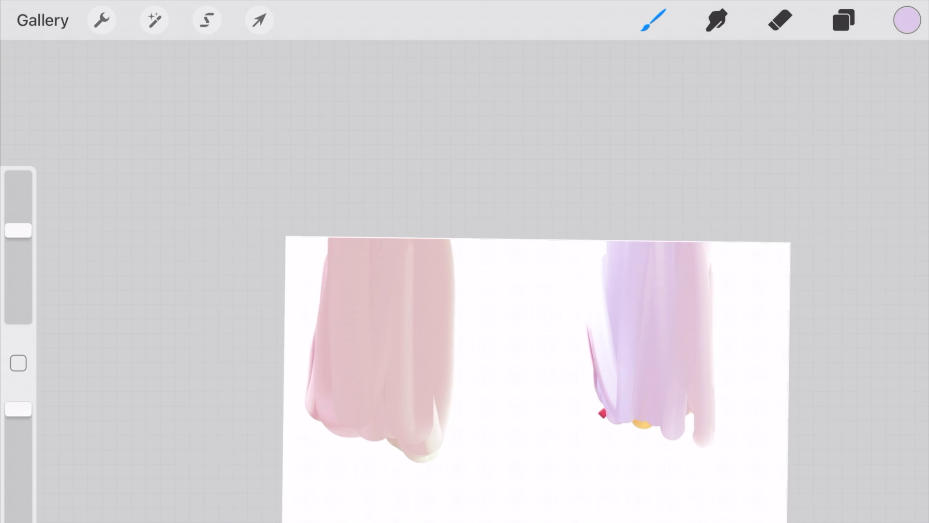
{"action": "left_click", "coordinate": [654, 19]}
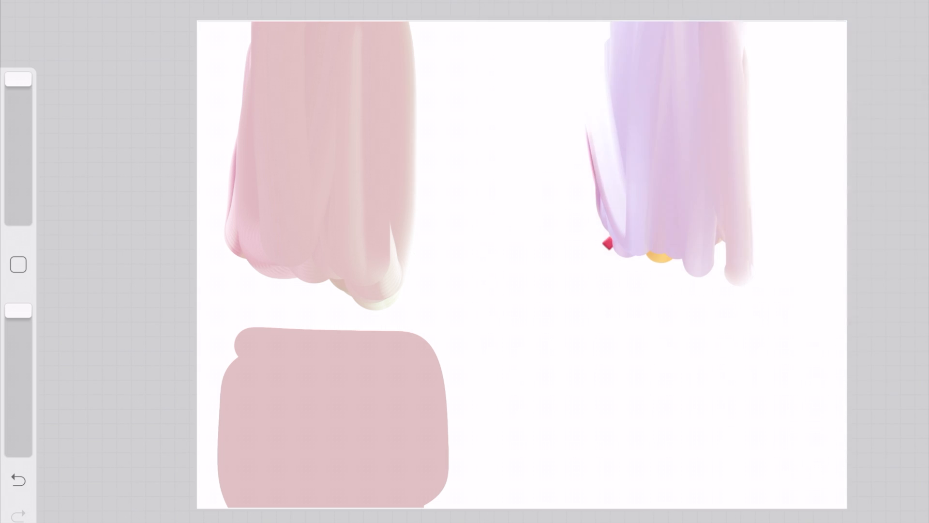
Paint a dusty-pink block below the pink streak and a lavender block beside it.
{"action": "left_click_drag", "start_coordinate": [421, 332], "coordinate": [640, 353]}
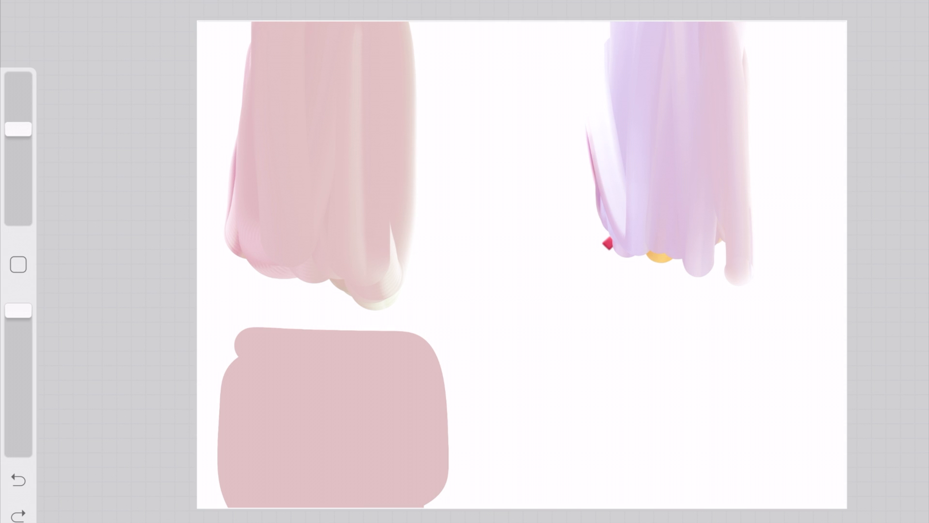
{"action": "left_click_drag", "start_coordinate": [409, 329], "coordinate": [614, 507]}
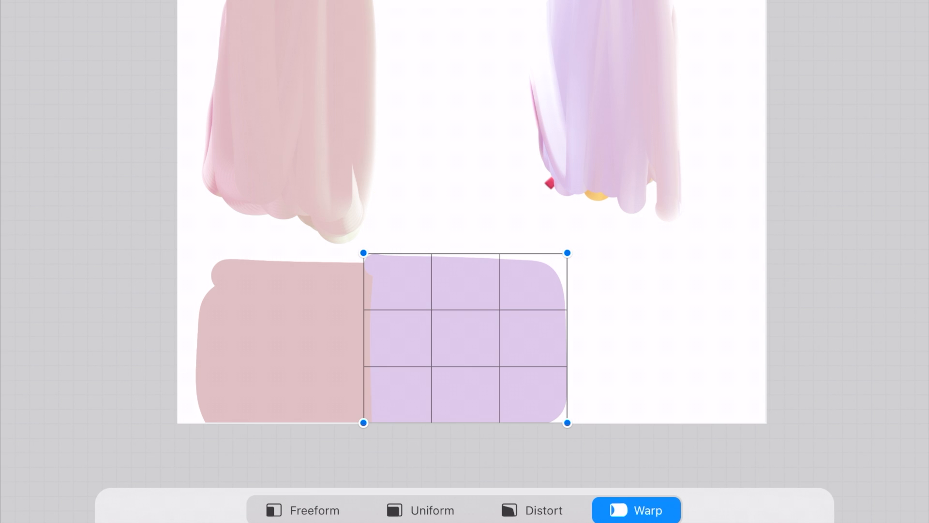
Switch Transform to Uniform to move the lavender block flush against the pink block.
{"action": "left_click", "coordinate": [420, 510]}
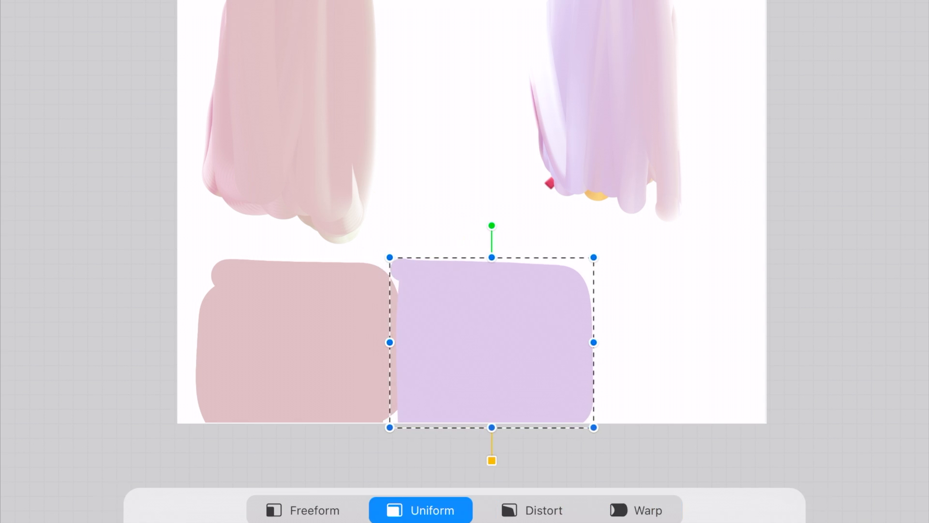